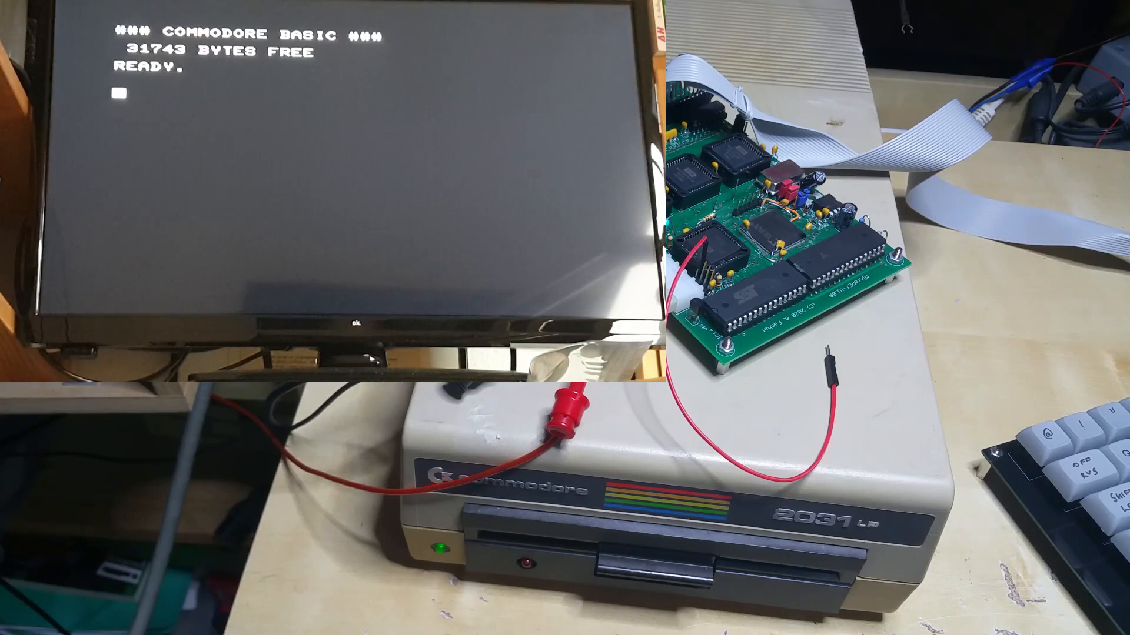
Begin typing the WAIT 6502 easter-egg command at the READY prompt
type("WAIT 6502")
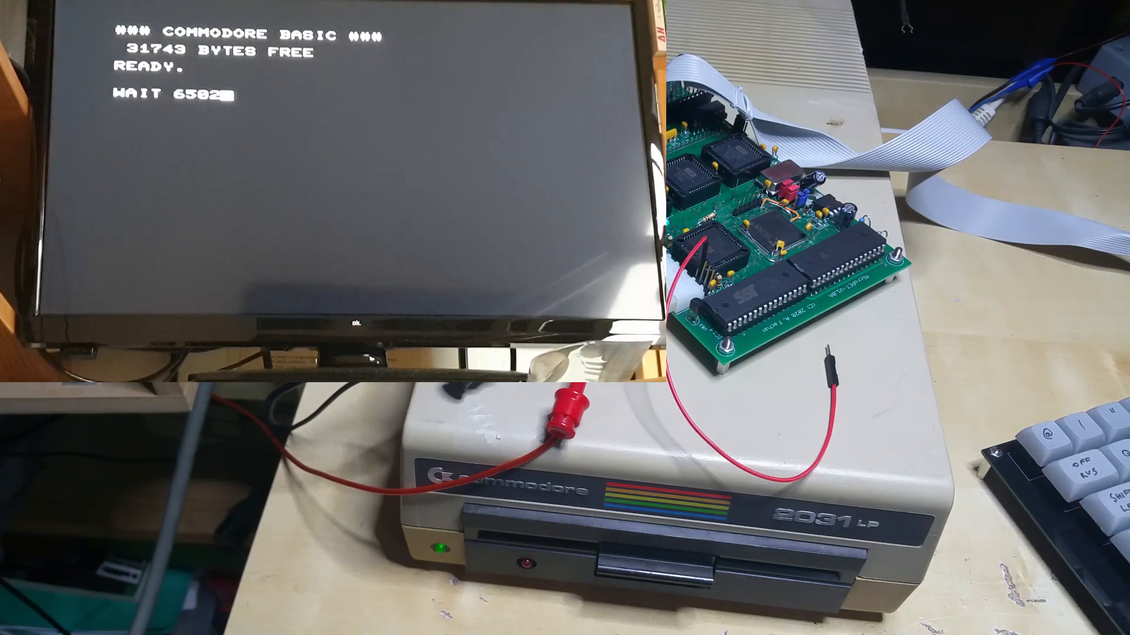
Complete WAIT 6502,8 so MICROSOFT! repeats across the top line
type(",8")
type("LOAD\"$\"")
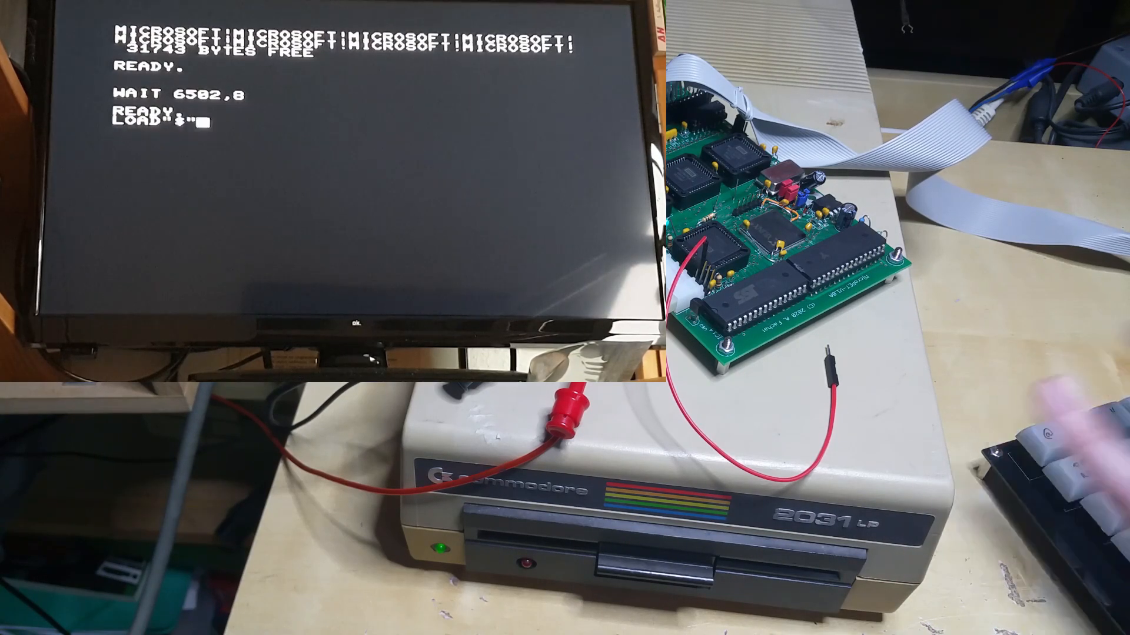
Run LOAD"$",8 and list drive 8's BOTH and ONLY8 programs, 598 blocks free
key("enter")
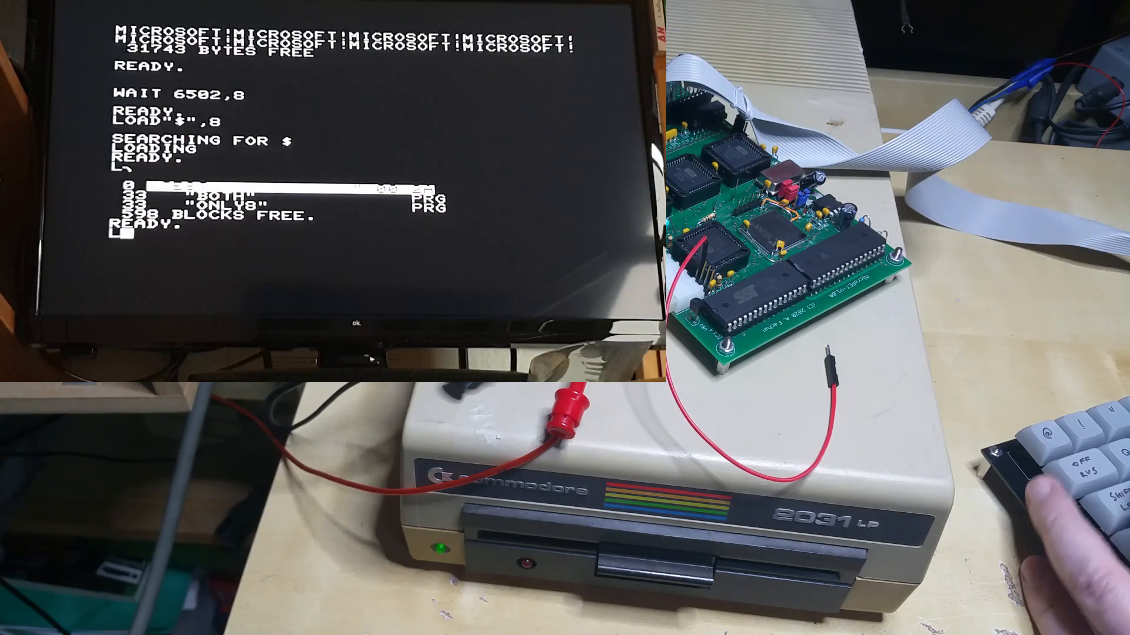
Load the directory with LOAD"$",9 and list its three PRG entries
type("LOAD\"$\",9")
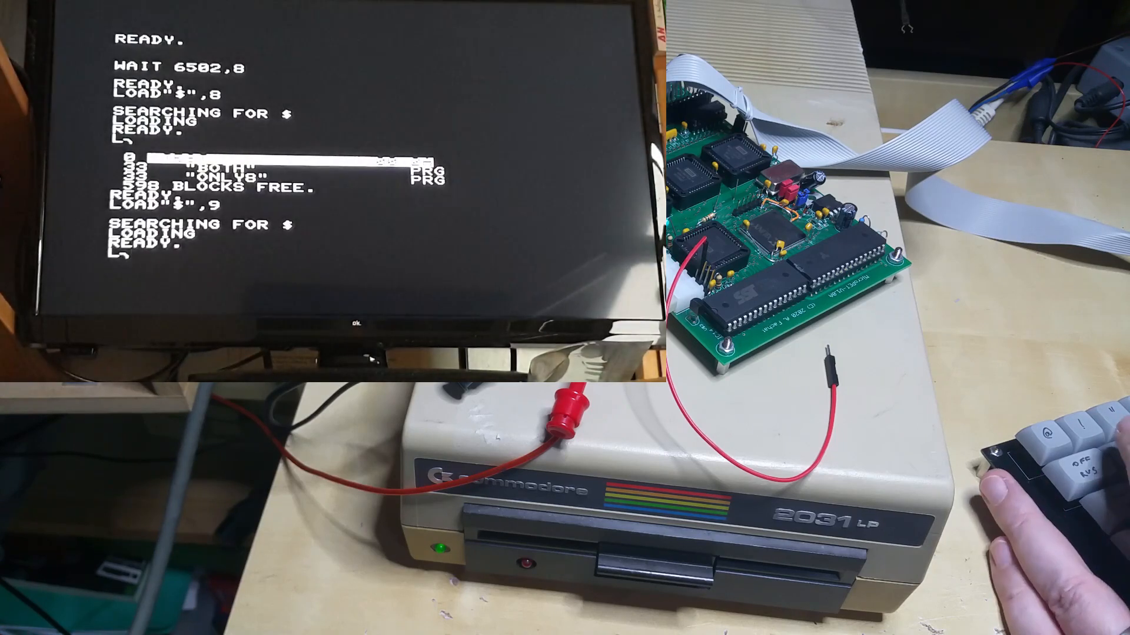
key("Return")
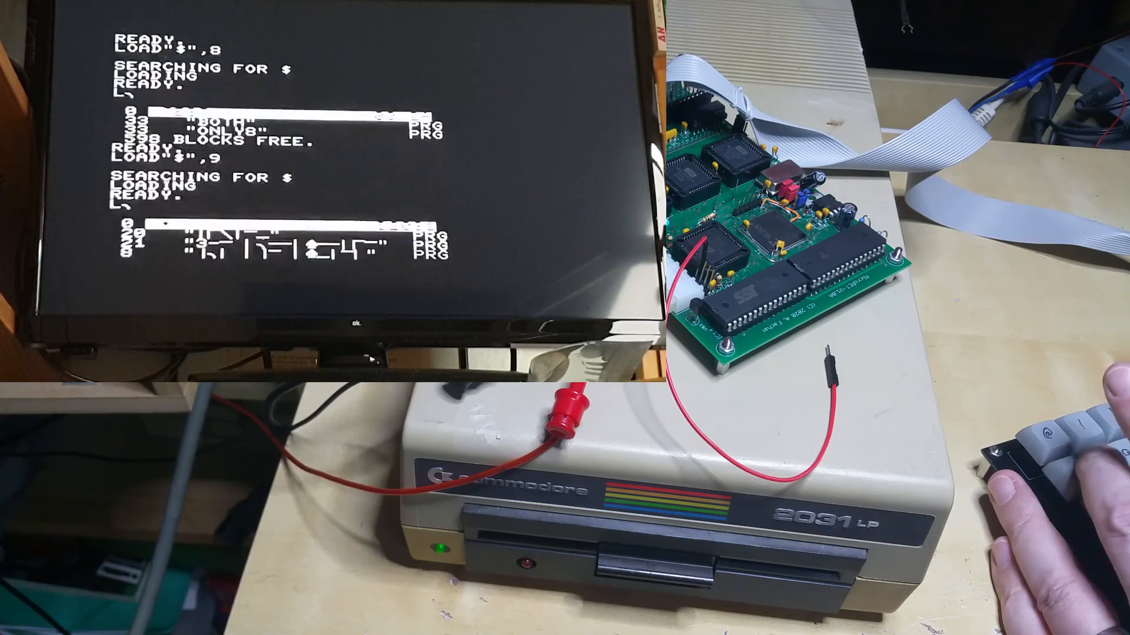